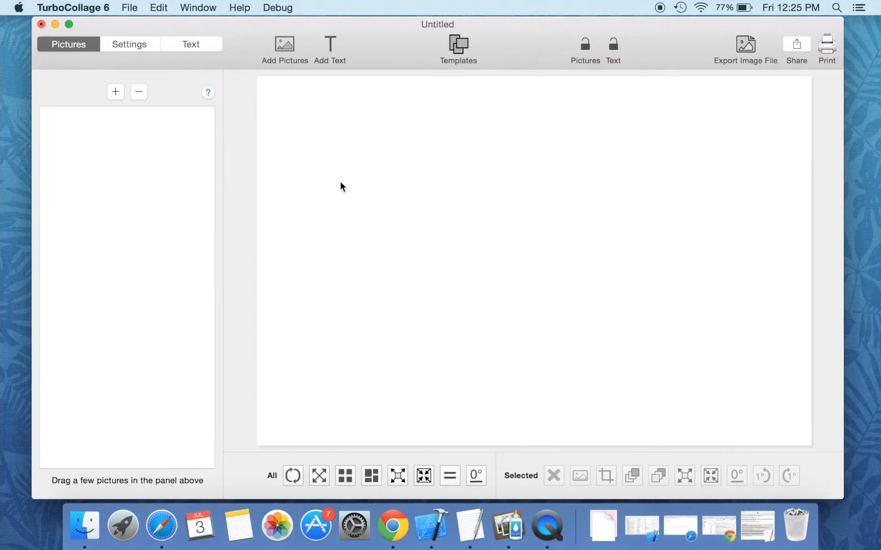
pyautogui.moveTo(123, 80)
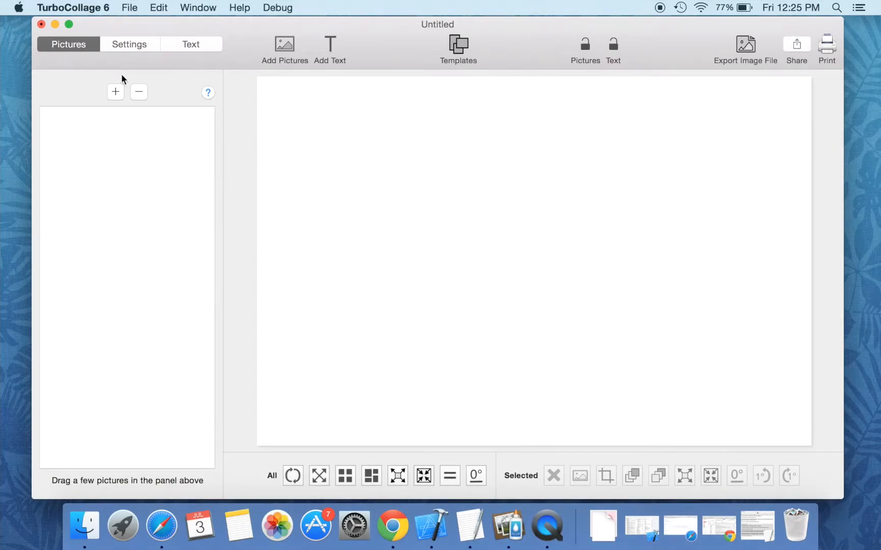
# Step: Review the postcard pattern, then add the six shutterstock couple photos from MyPics to the collage
pyautogui.click(128, 44)
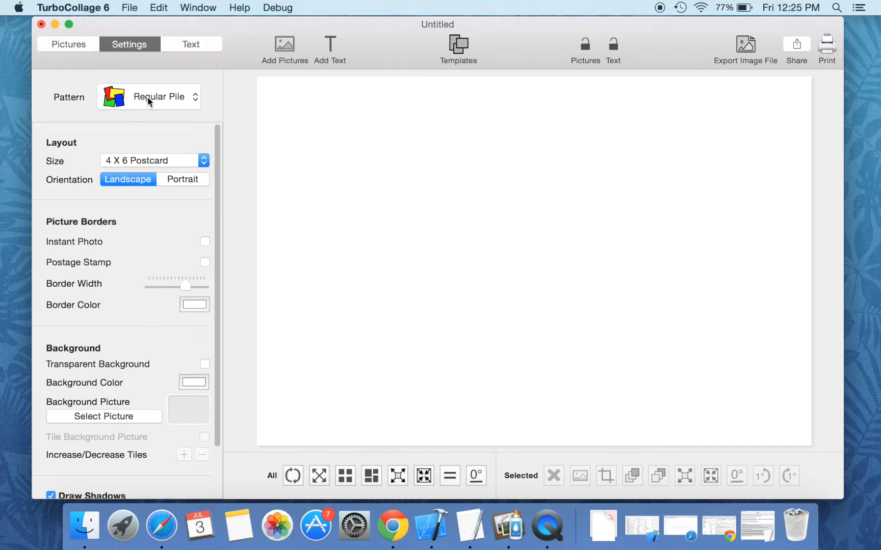
pyautogui.click(68, 44)
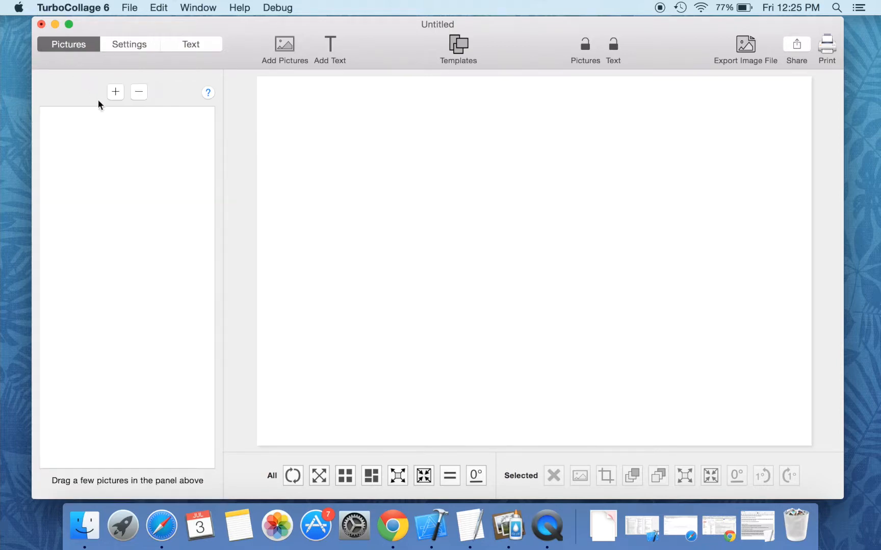
pyautogui.click(116, 92)
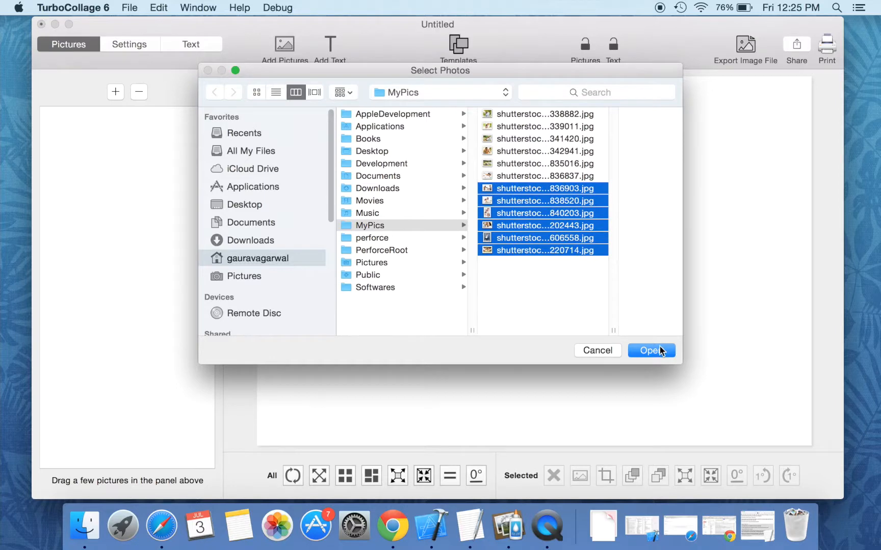
pyautogui.click(650, 350)
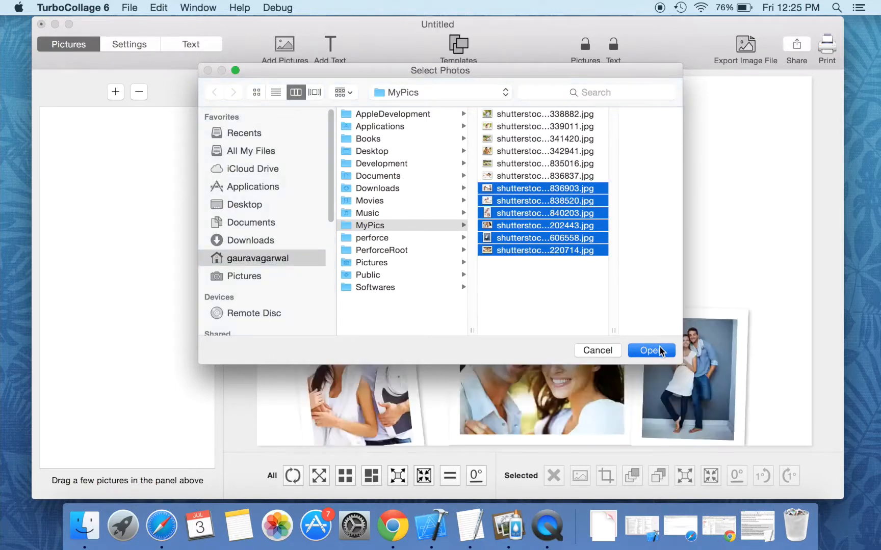
pyautogui.click(648, 350)
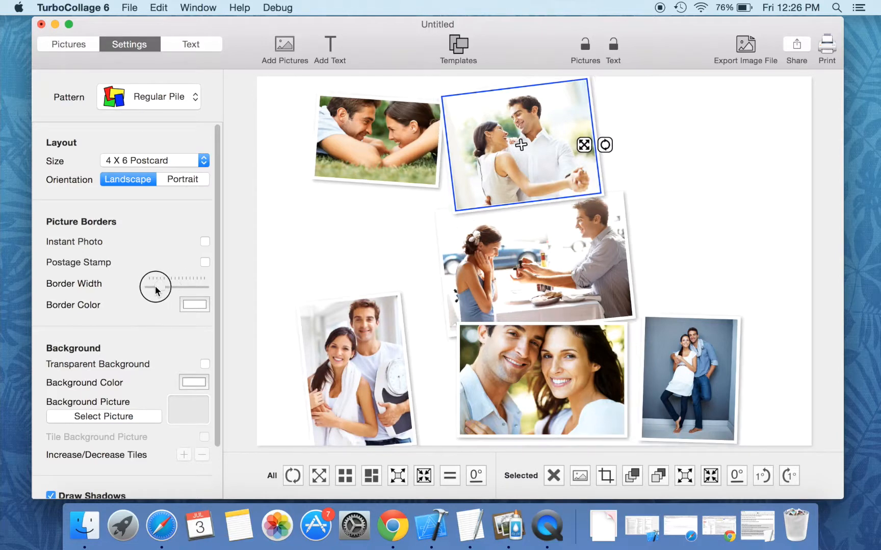
pyautogui.click(194, 304)
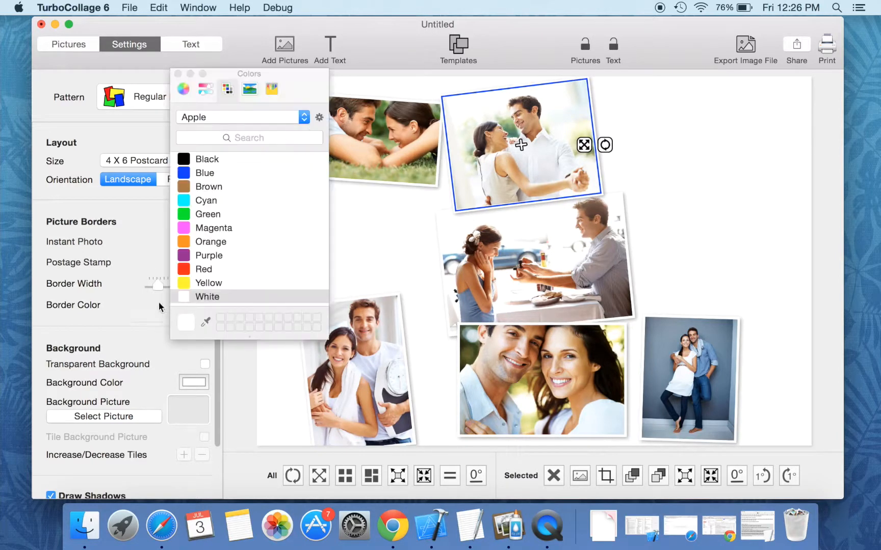
pyautogui.click(208, 186)
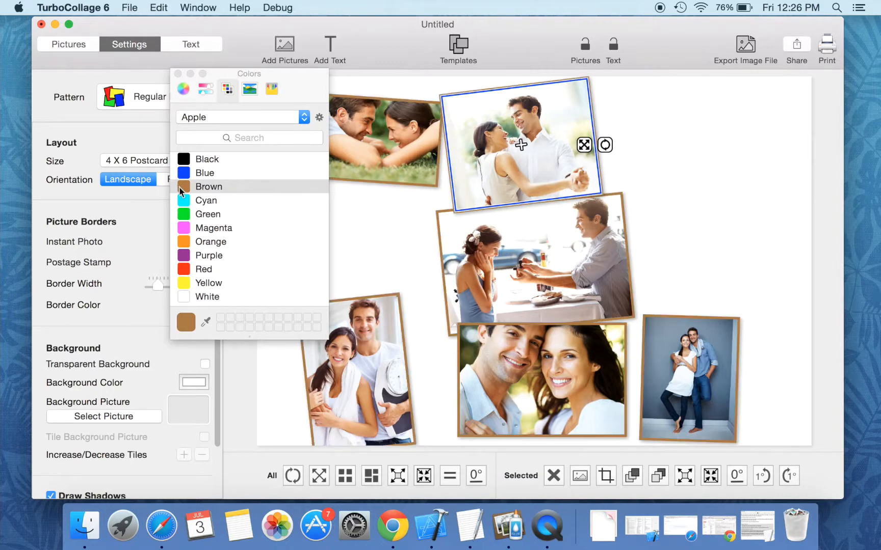
pyautogui.click(208, 186)
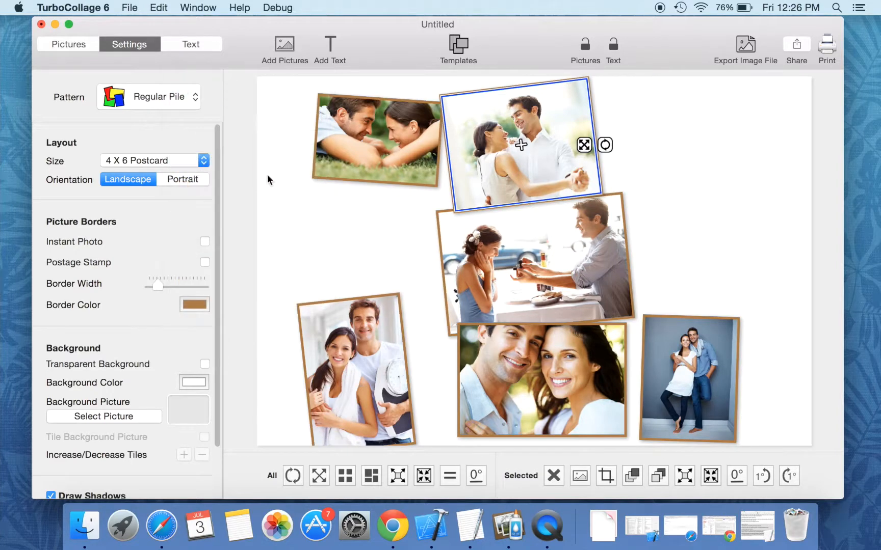
pyautogui.click(195, 305)
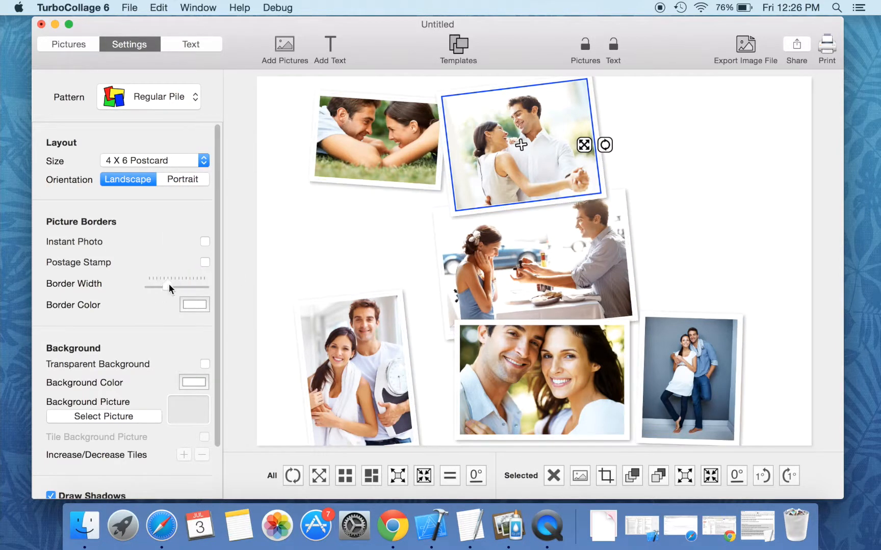
pyautogui.click(205, 242)
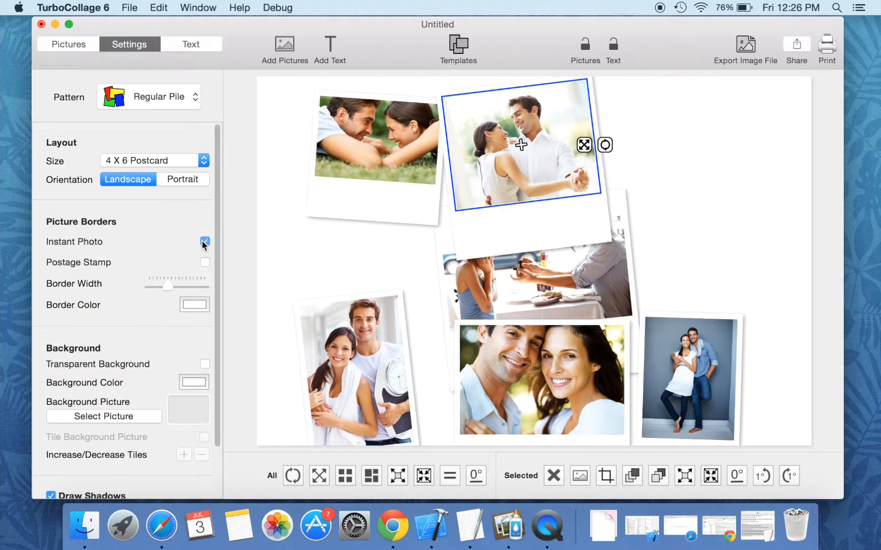
pyautogui.click(205, 241)
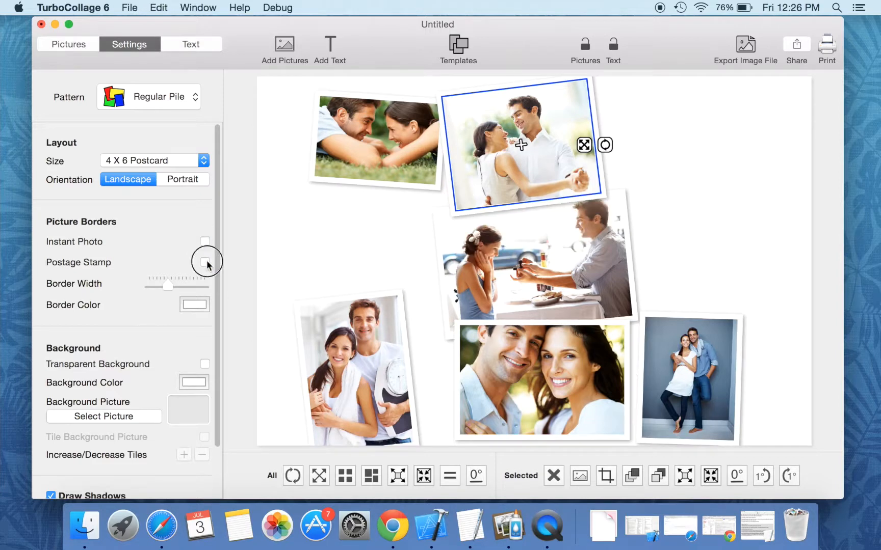
pyautogui.click(205, 262)
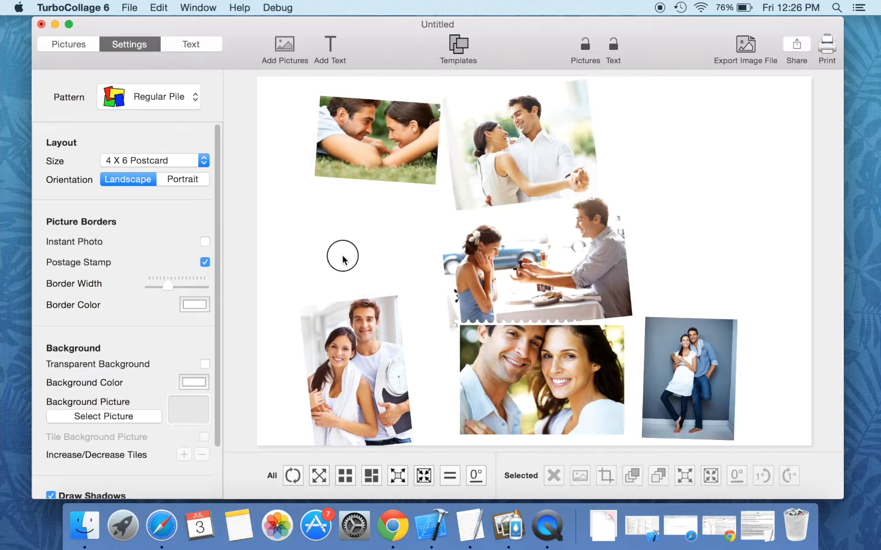
pyautogui.click(205, 262)
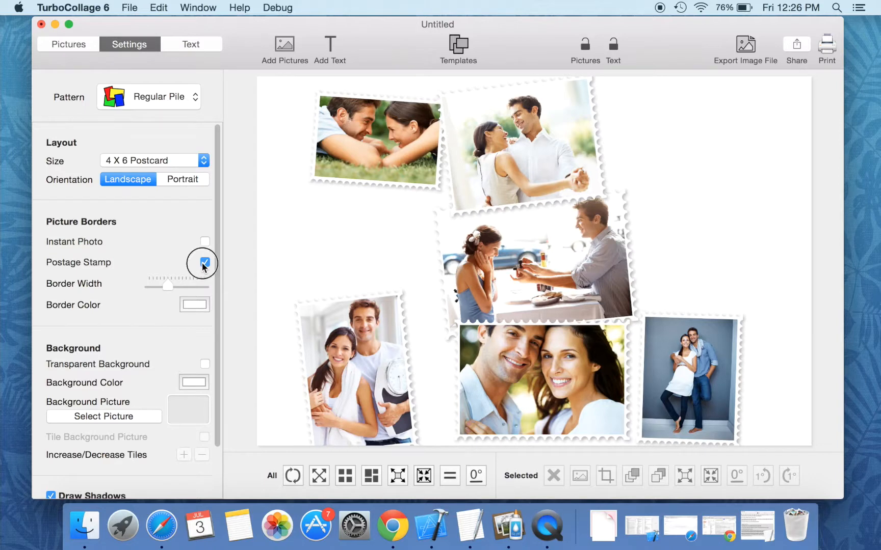
pyautogui.click(203, 262)
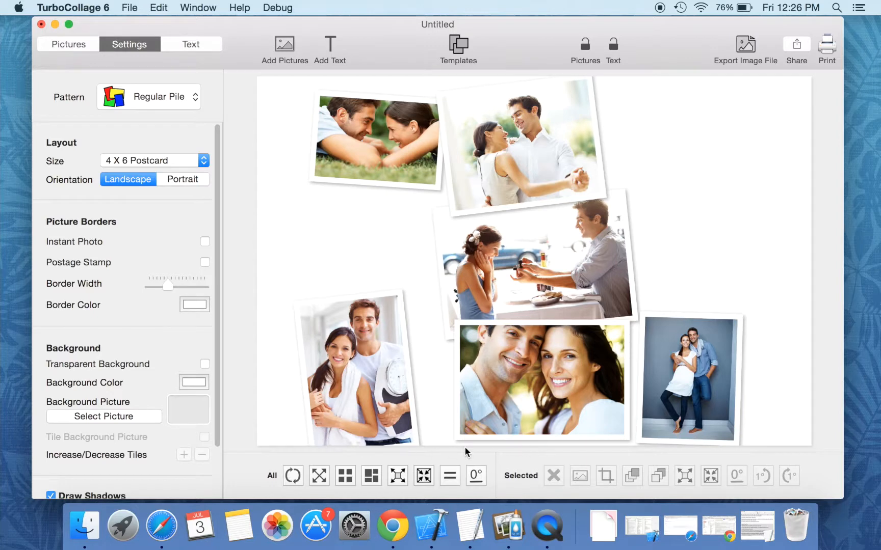
pyautogui.moveTo(264, 475)
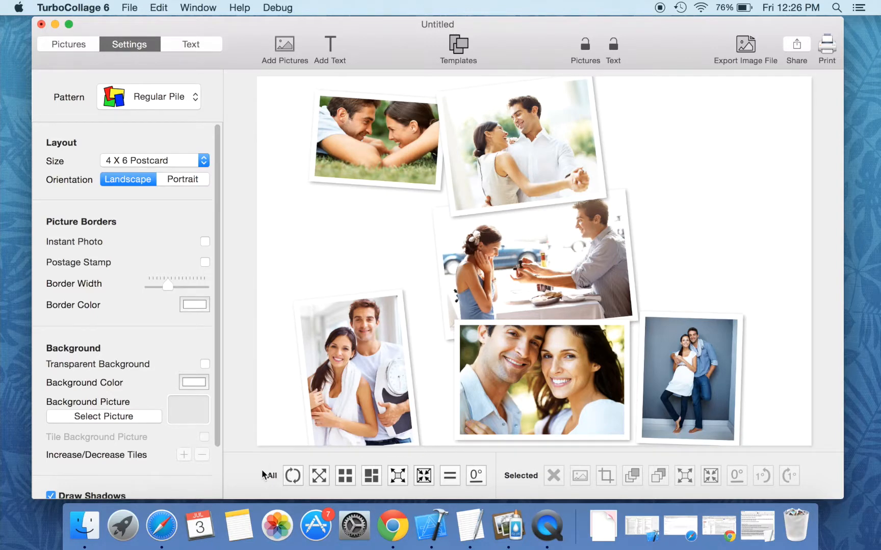
pyautogui.moveTo(474, 489)
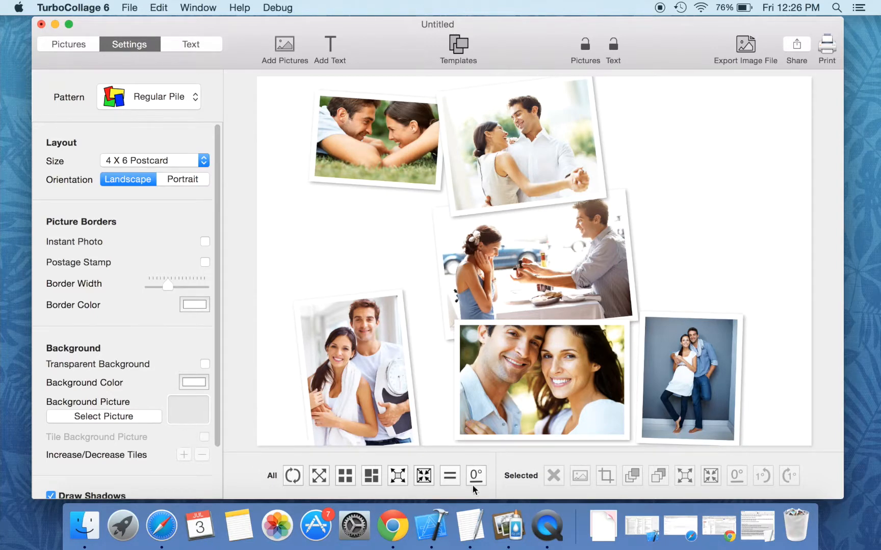
pyautogui.moveTo(553, 479)
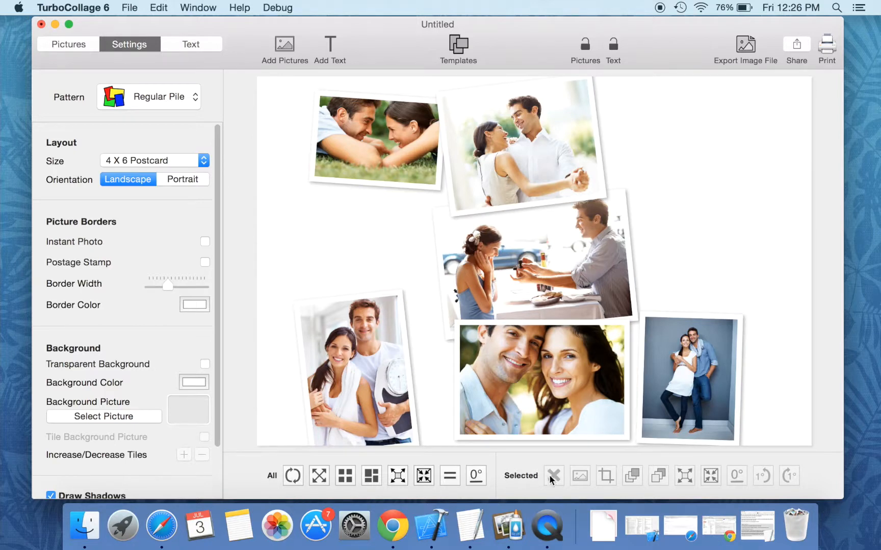
pyautogui.moveTo(806, 464)
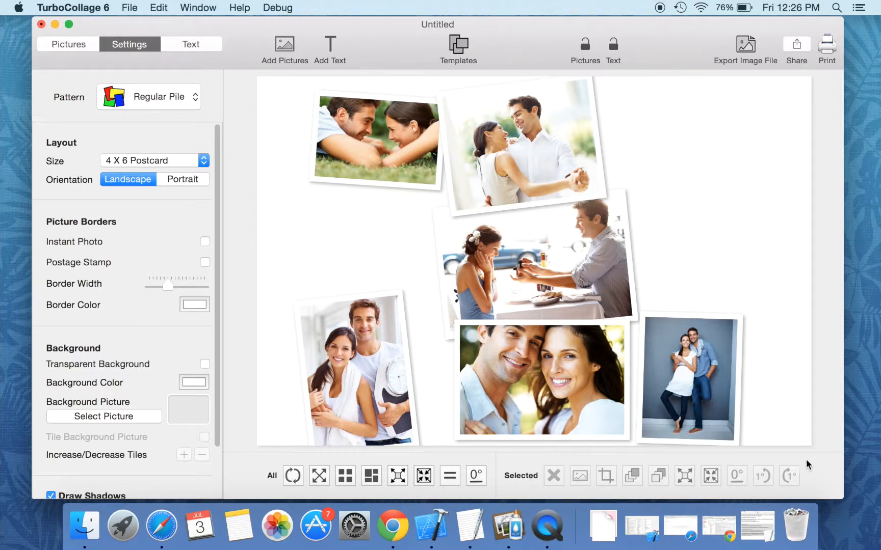
pyautogui.click(541, 380)
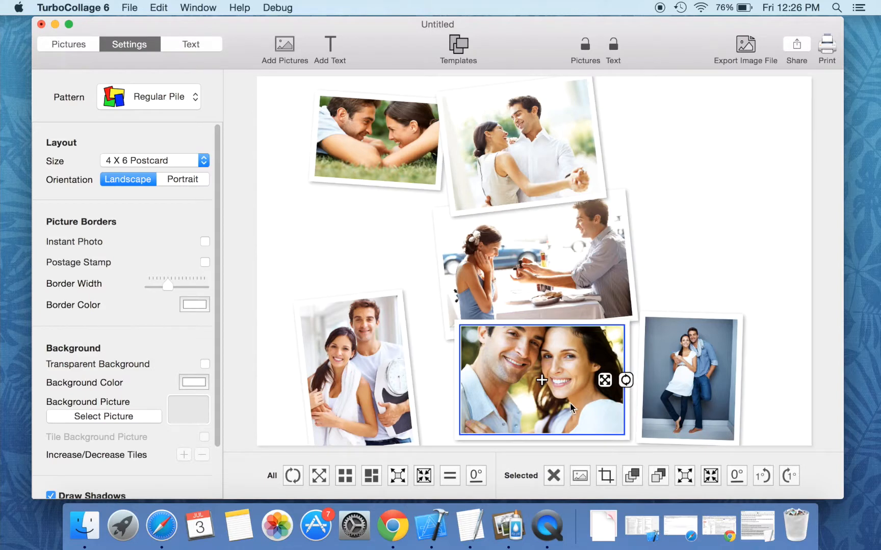
pyautogui.moveTo(677, 279)
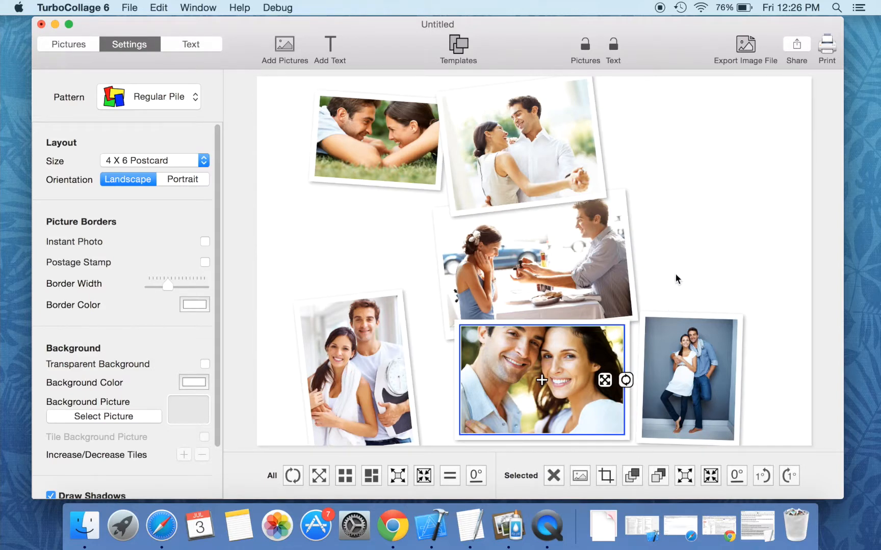
pyautogui.click(338, 442)
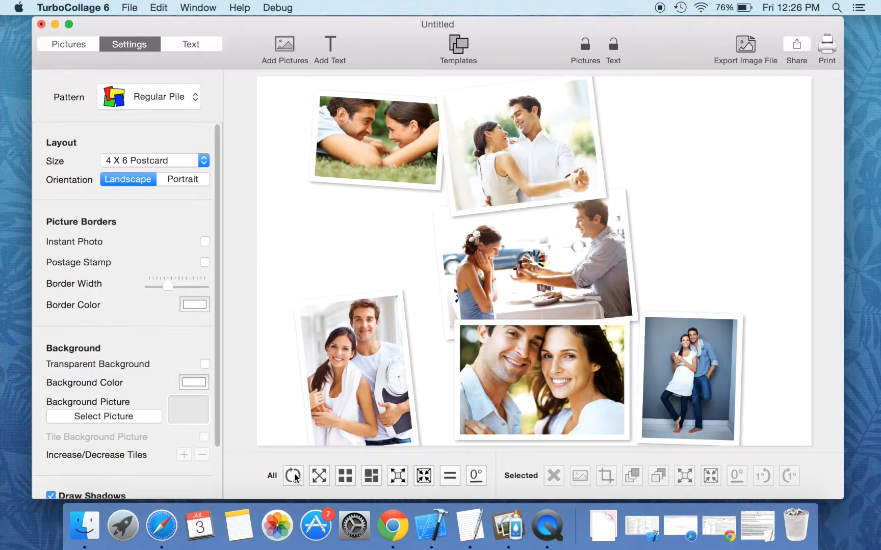
# Step: Shuffle all six photos a few times, then line them up in a neat grid arrangement
pyautogui.click(293, 476)
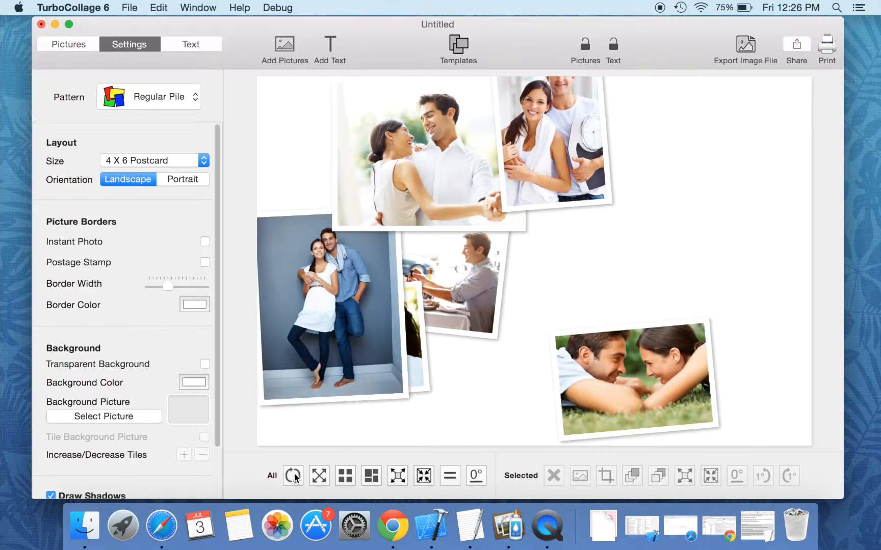
pyautogui.click(293, 475)
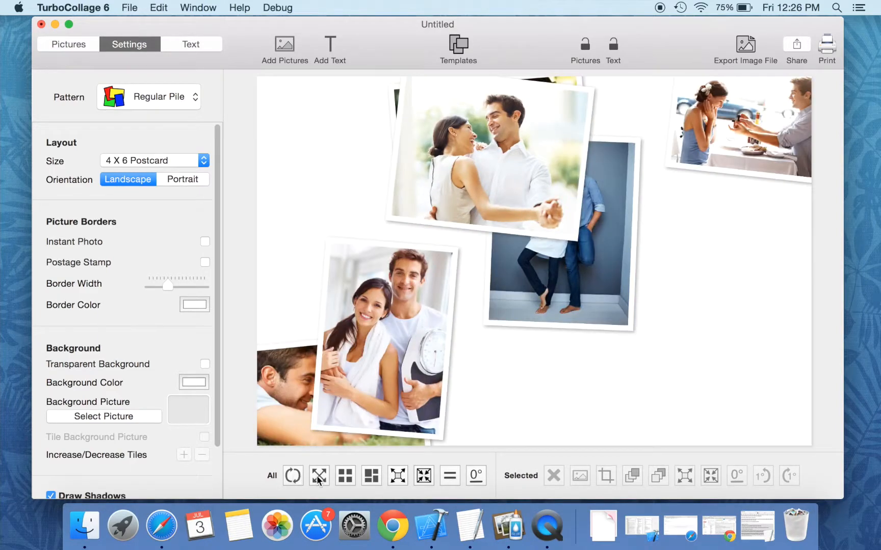
pyautogui.click(318, 475)
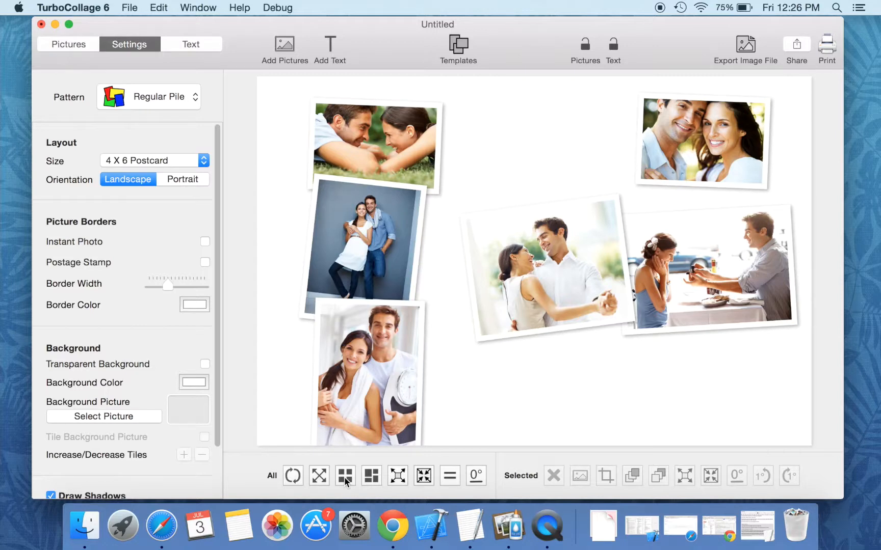
pyautogui.click(371, 476)
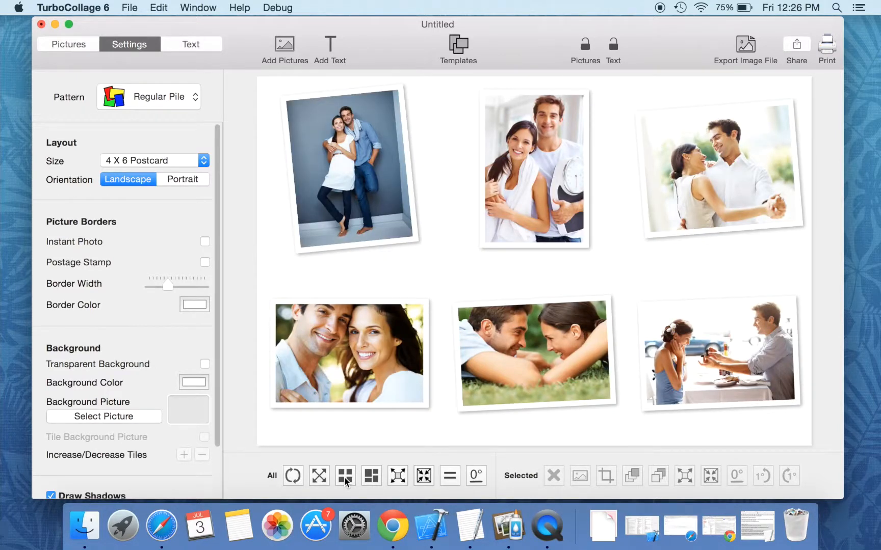
pyautogui.click(370, 476)
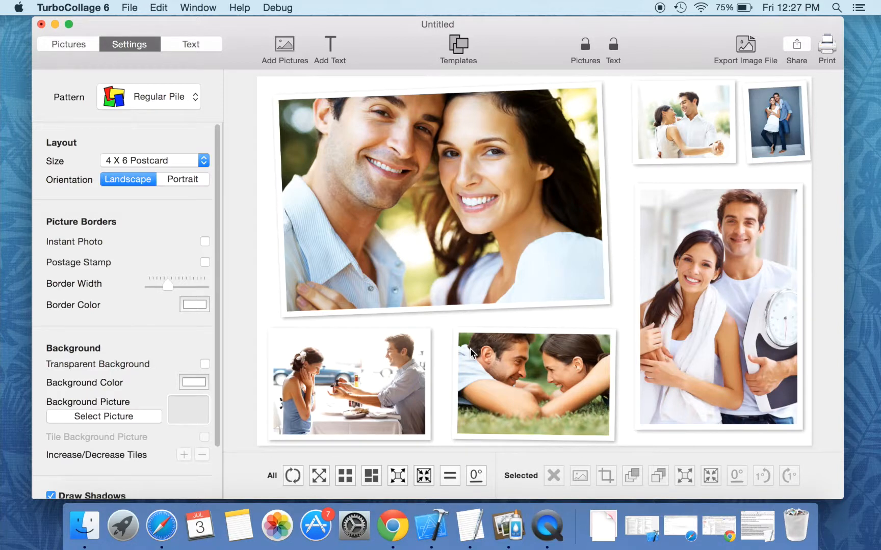
pyautogui.moveTo(398, 477)
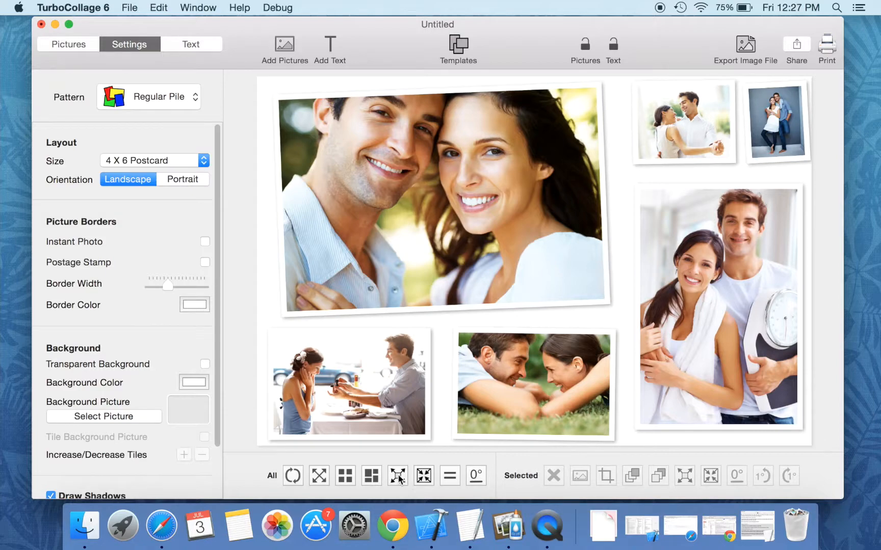
# Step: Refit all pictures to the page, then shrink them into separate bordered prints with white space
pyautogui.click(397, 476)
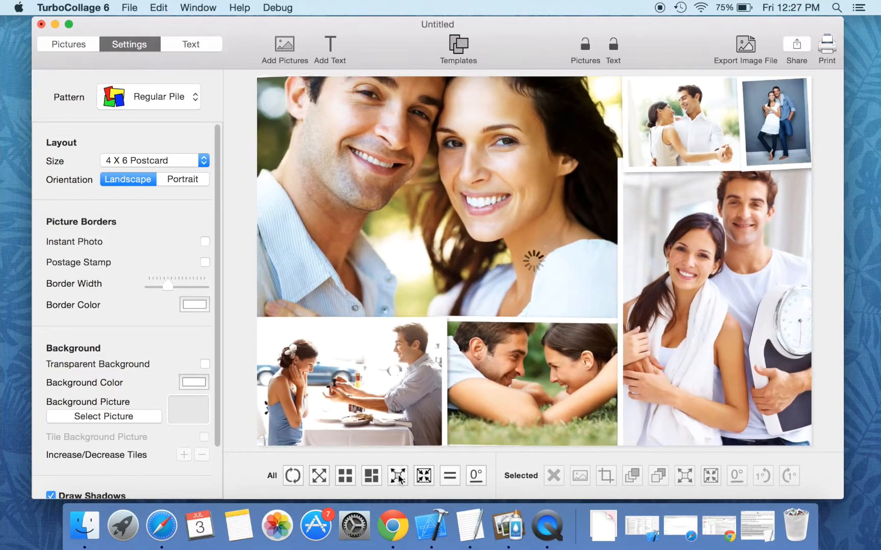
pyautogui.click(423, 476)
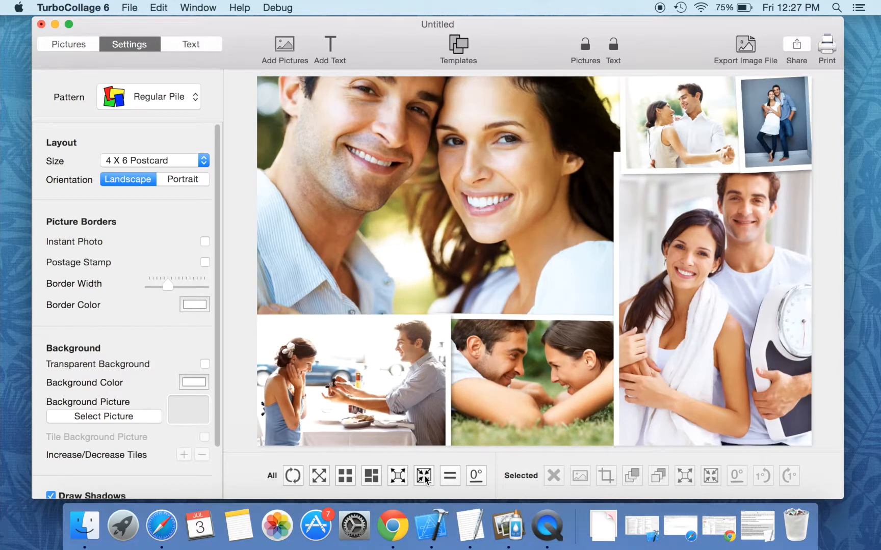
pyautogui.click(423, 476)
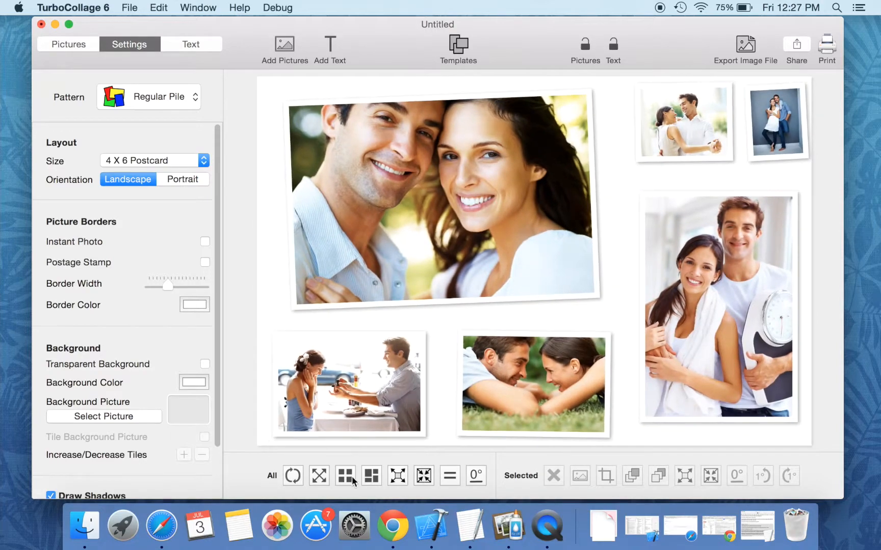
# Step: Grid the photos, make all equal in size and horizontal, then shuffle into a new random pile
pyautogui.click(448, 476)
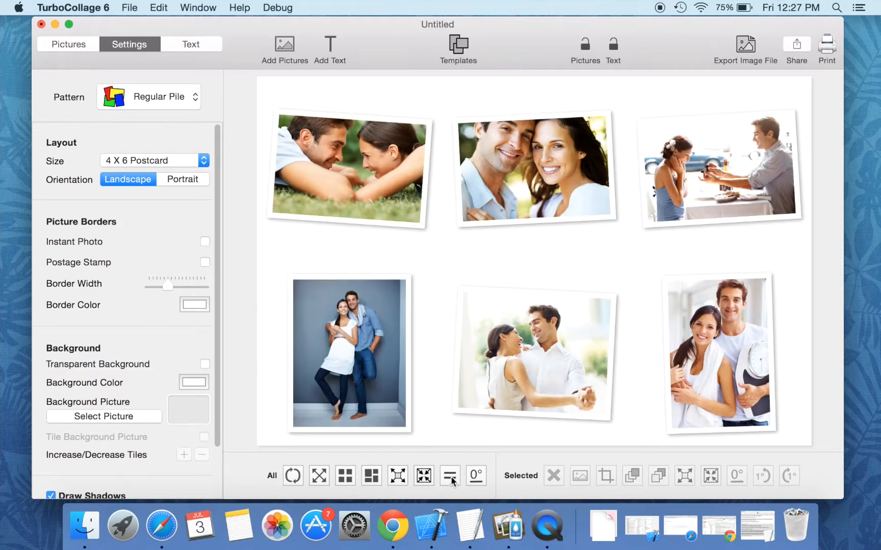
pyautogui.moveTo(450, 478)
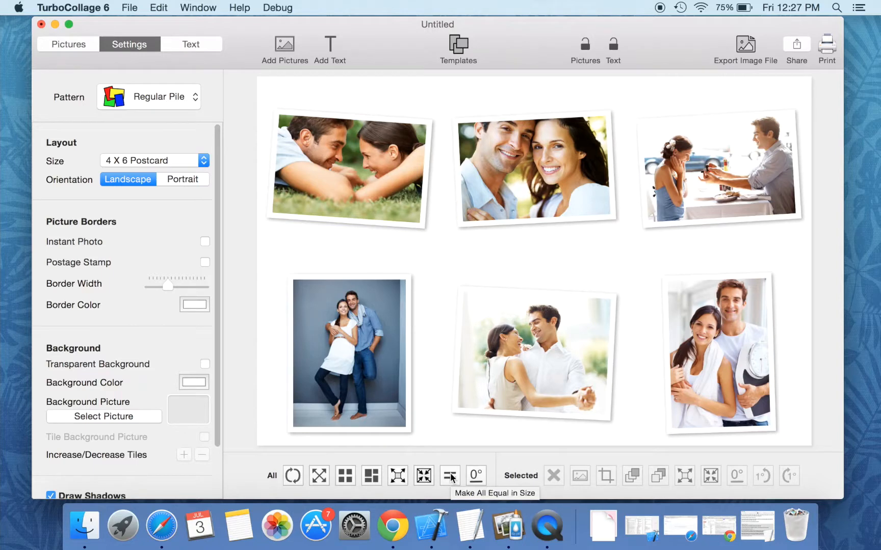
pyautogui.click(449, 476)
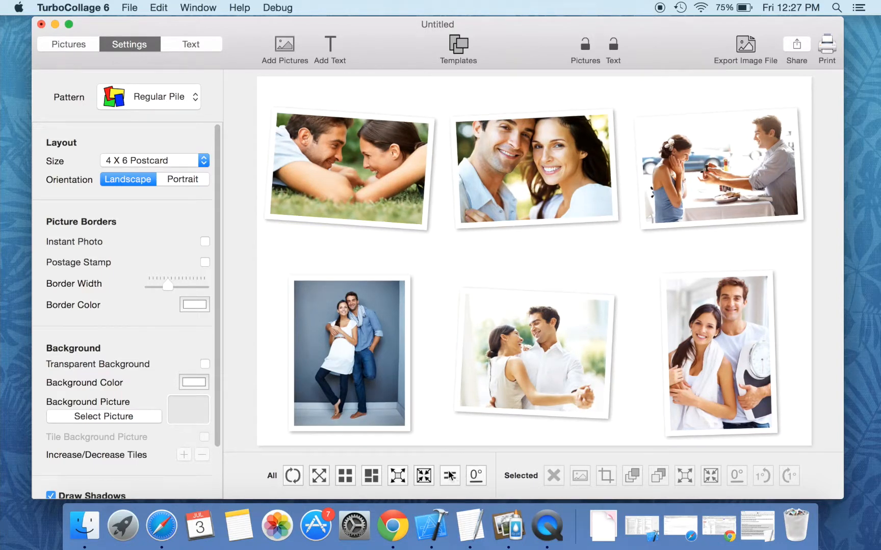
pyautogui.moveTo(449, 476)
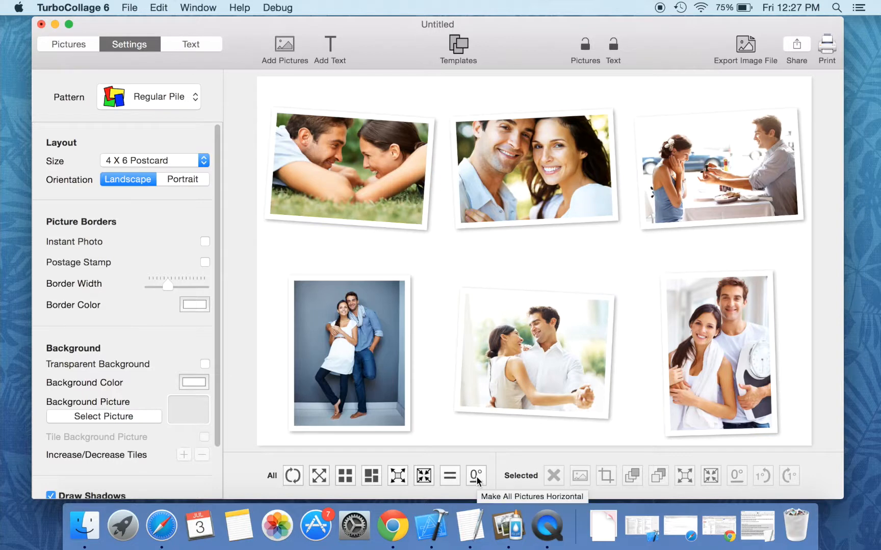
pyautogui.click(475, 476)
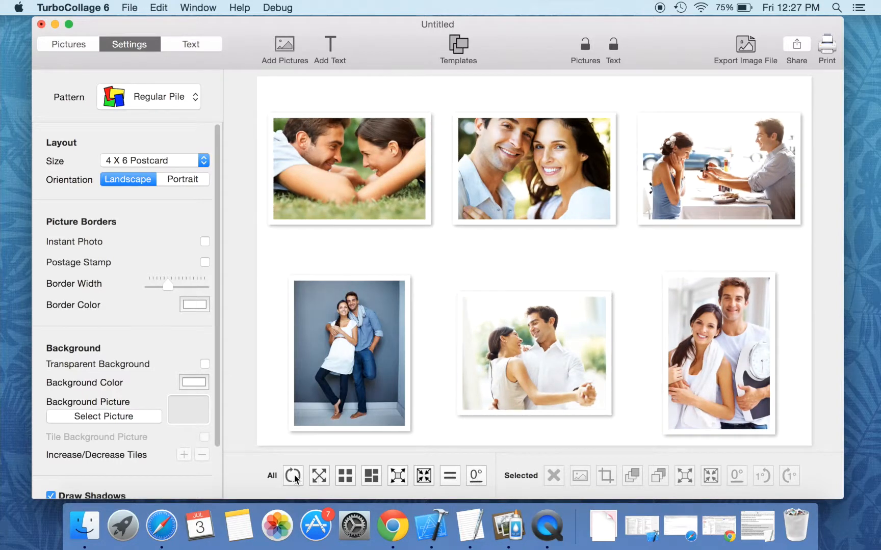
pyautogui.click(293, 476)
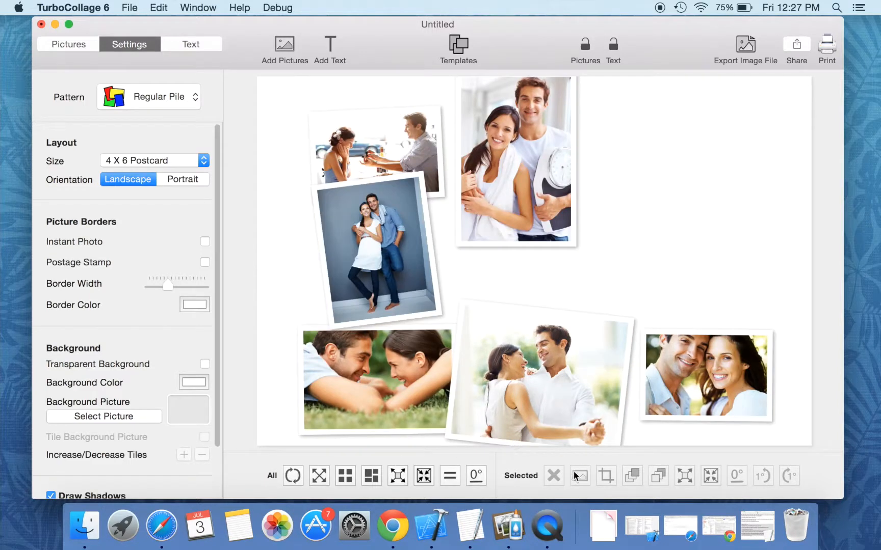
pyautogui.moveTo(566, 469)
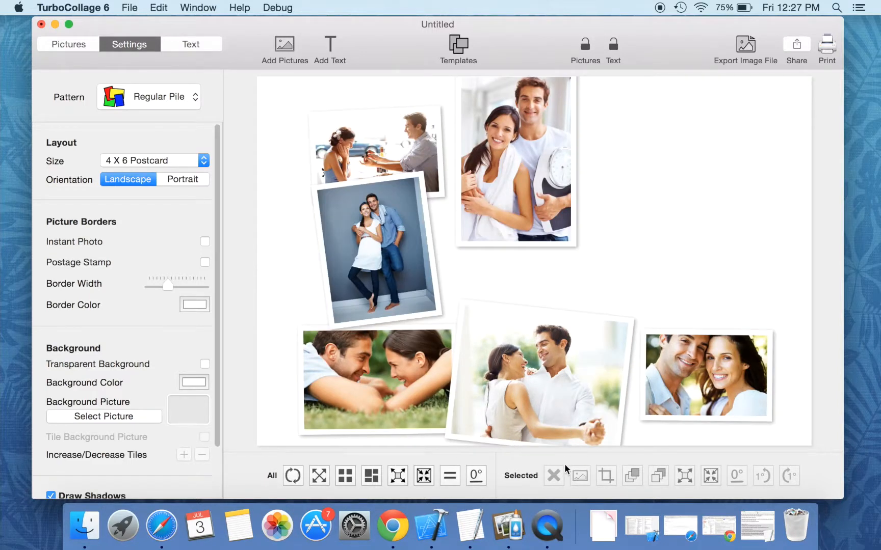
pyautogui.moveTo(543, 379)
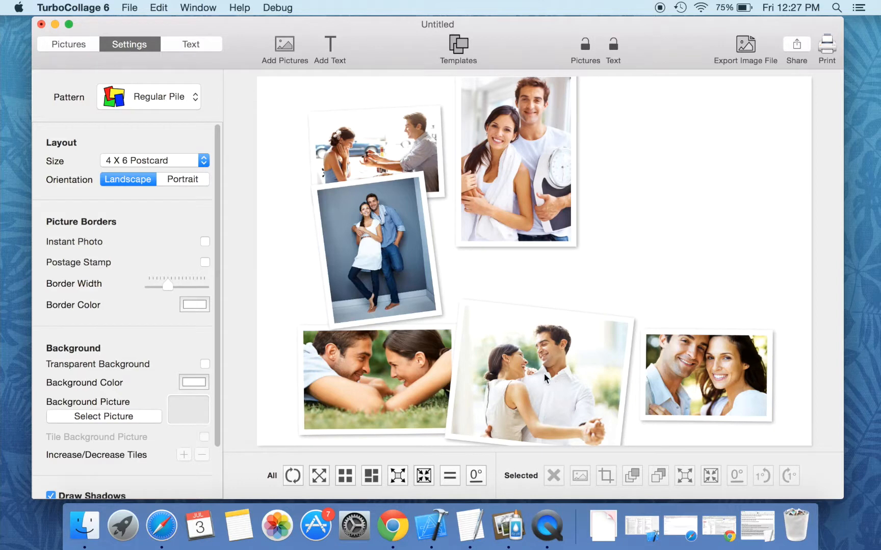
# Step: Delete the dancing-couple photo, leaving five, and select the restaurant photo
pyautogui.click(539, 379)
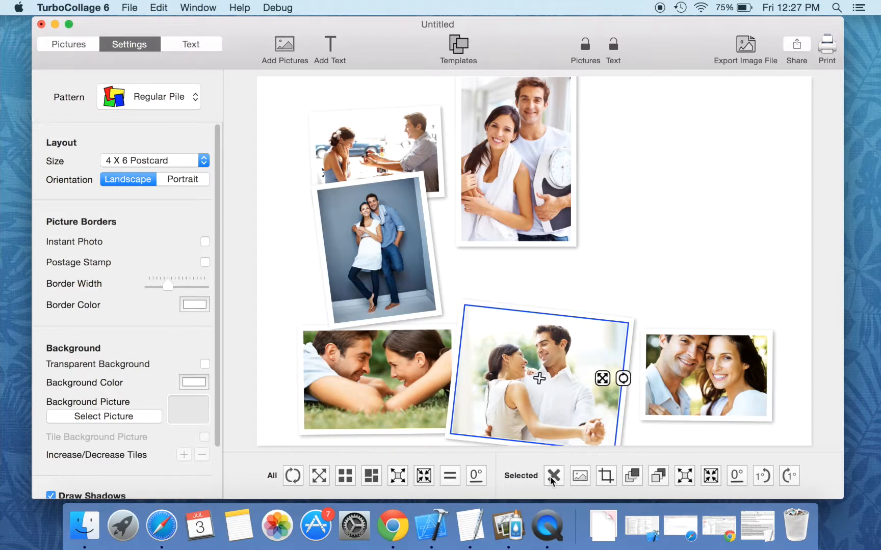
pyautogui.moveTo(552, 476)
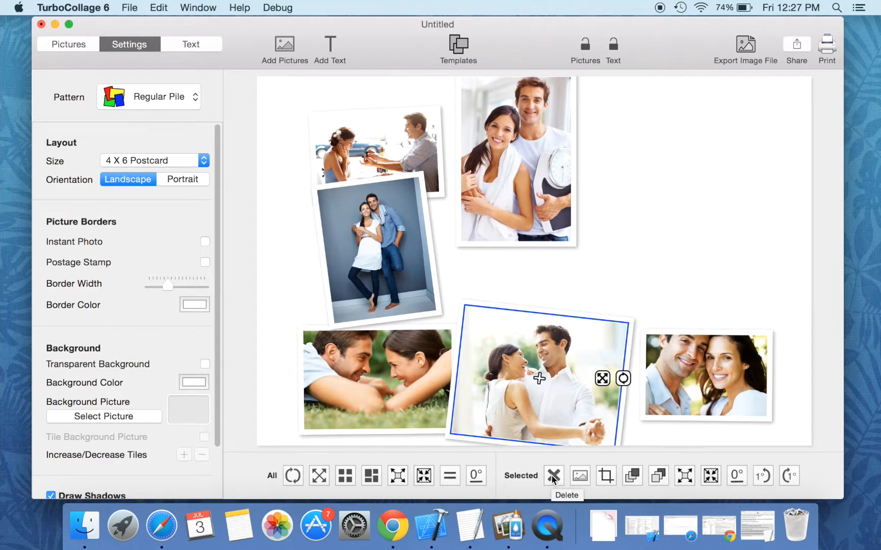
pyautogui.click(553, 476)
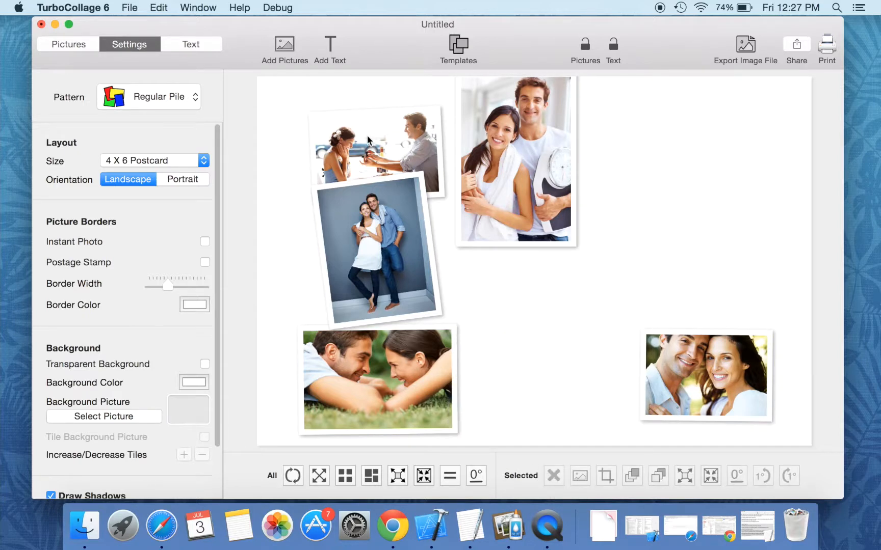
pyautogui.click(376, 148)
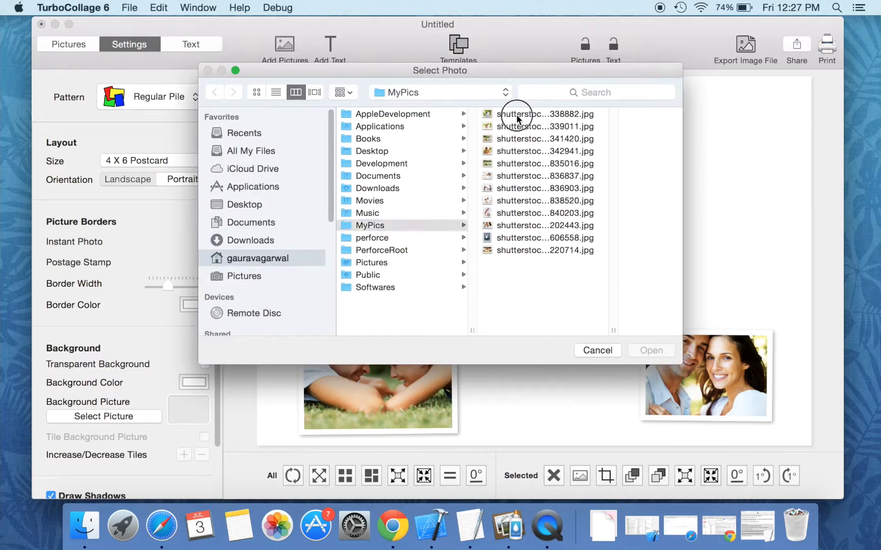
# Step: Swap the restaurant photo for the MyPics JPG of a couple standing in a park
pyautogui.click(650, 349)
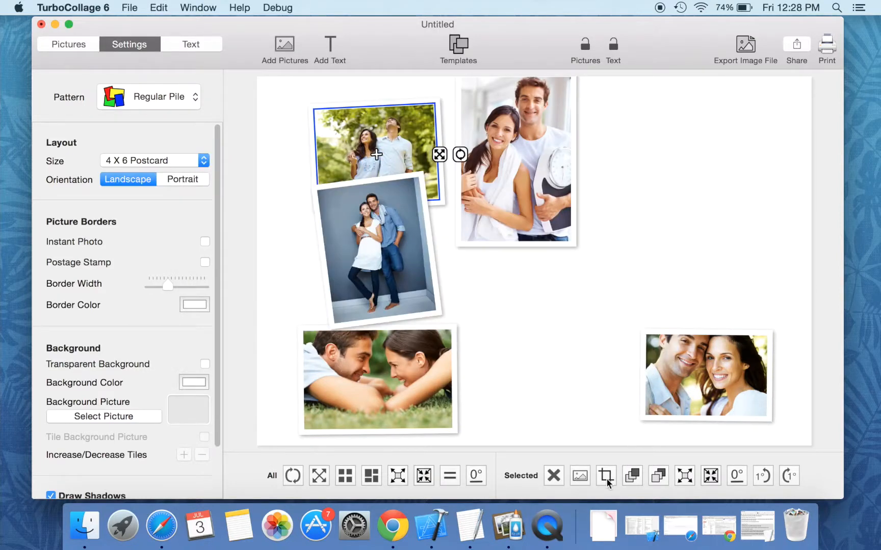
# Step: Crop the park photo to a tighter near-square frame around the couple
pyautogui.click(605, 475)
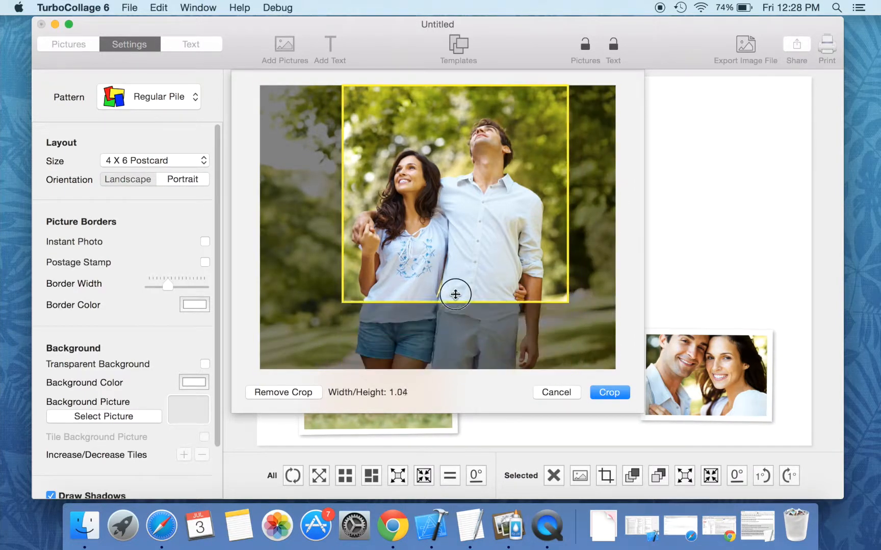
pyautogui.click(608, 392)
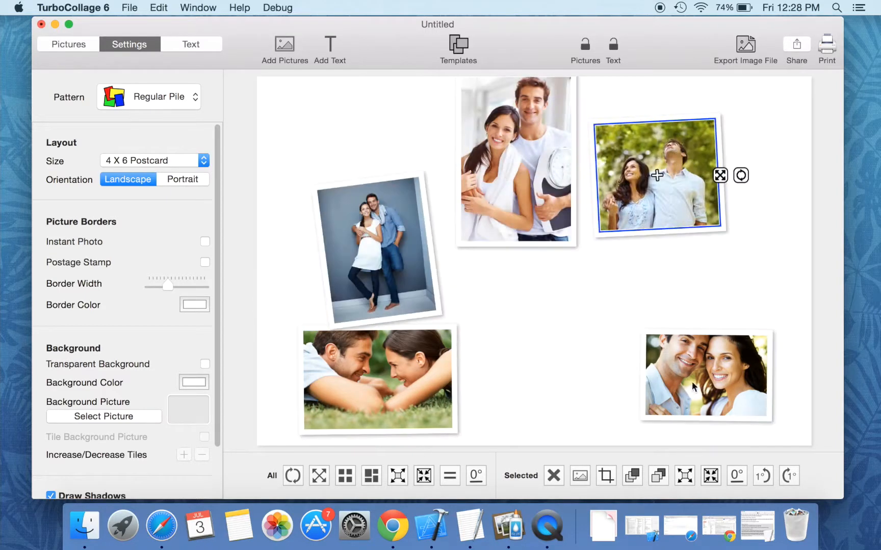
pyautogui.moveTo(552, 261)
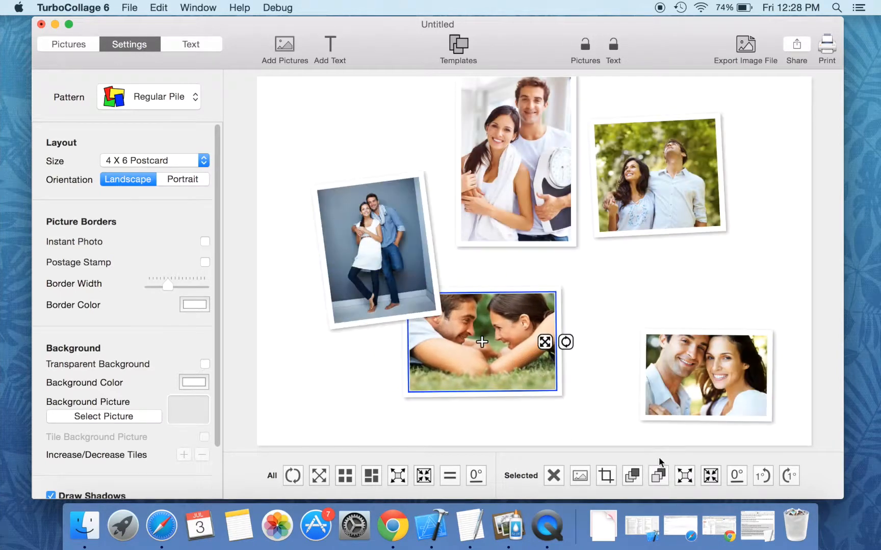
# Step: Enlarge the grass-couple photo twice, then shrink it twice for a slightly larger final size
pyautogui.click(684, 476)
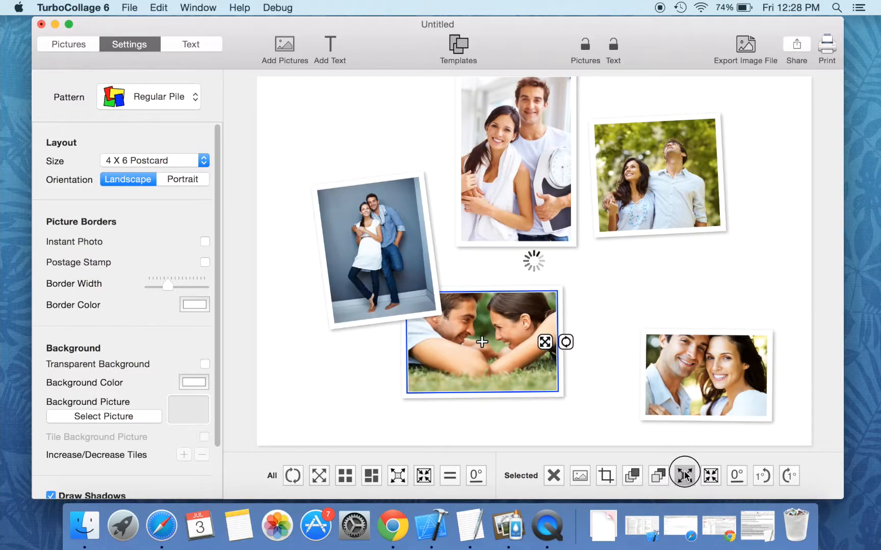
pyautogui.click(684, 476)
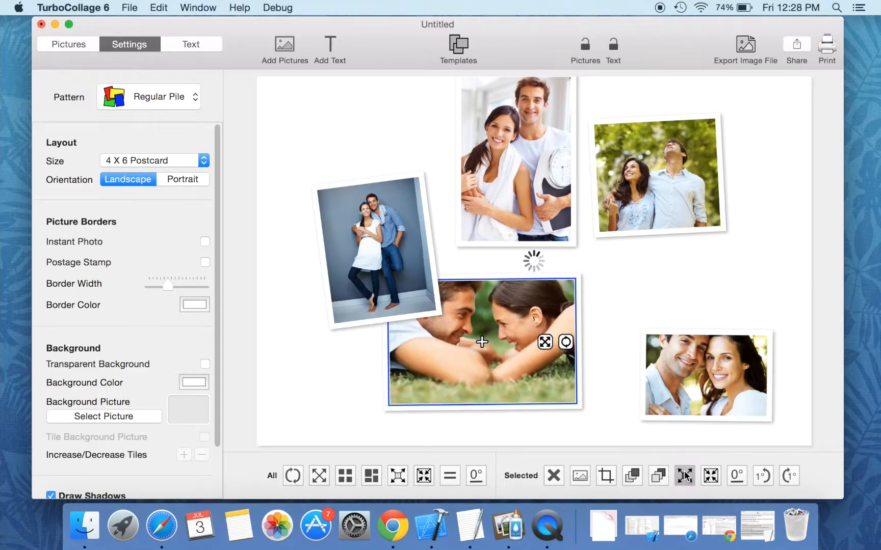
pyautogui.click(708, 476)
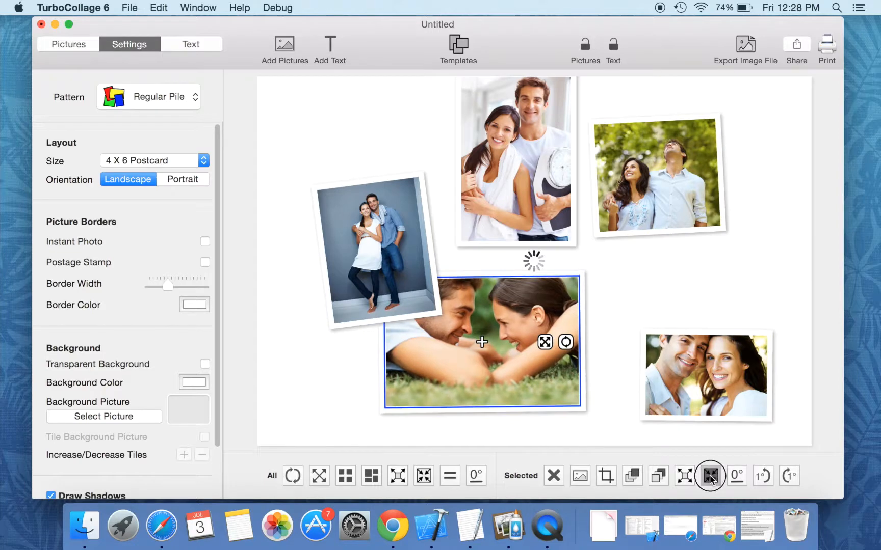
pyautogui.click(709, 476)
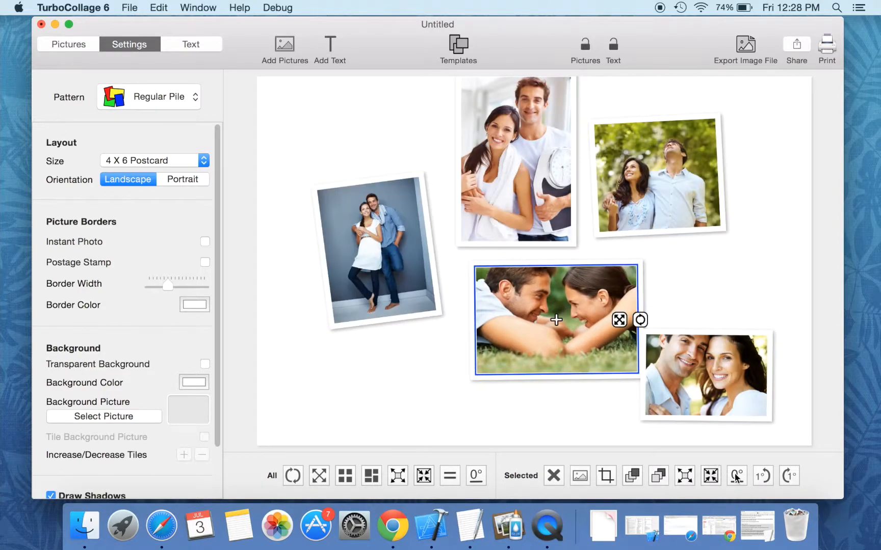
pyautogui.moveTo(736, 476)
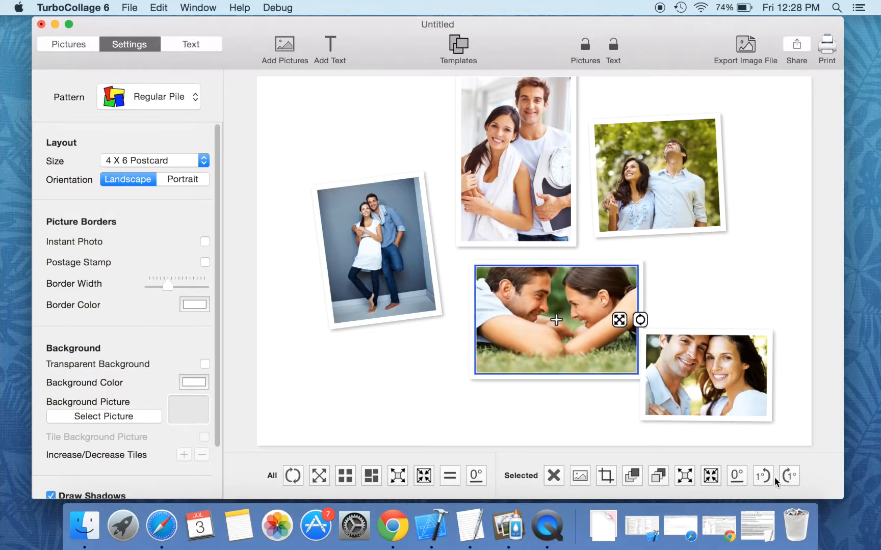
# Step: Rotate the grass-couple photo in 1° steps, ending slightly tilted clockwise
pyautogui.click(762, 476)
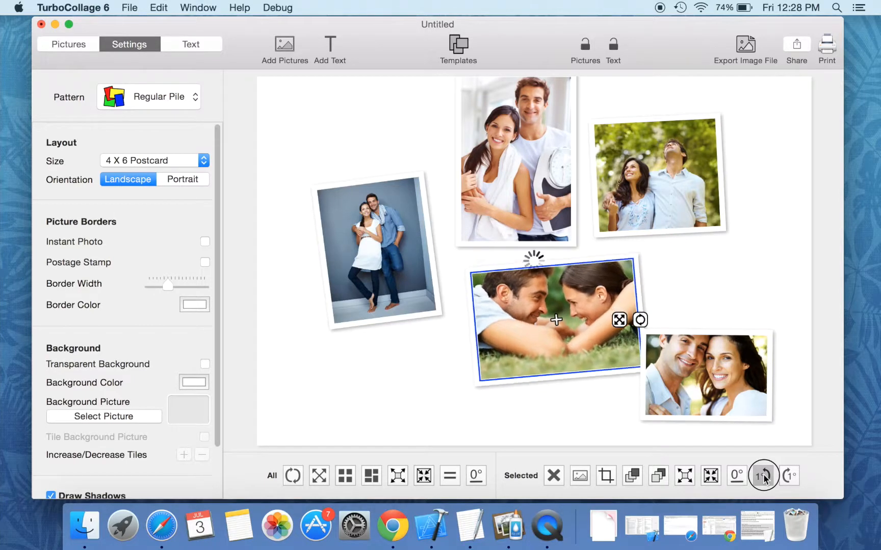
pyautogui.click(789, 476)
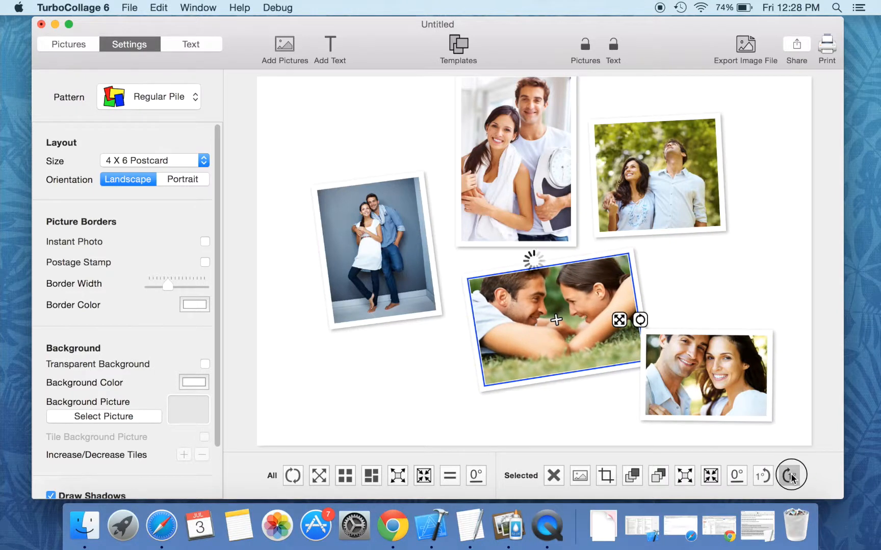
pyautogui.click(790, 475)
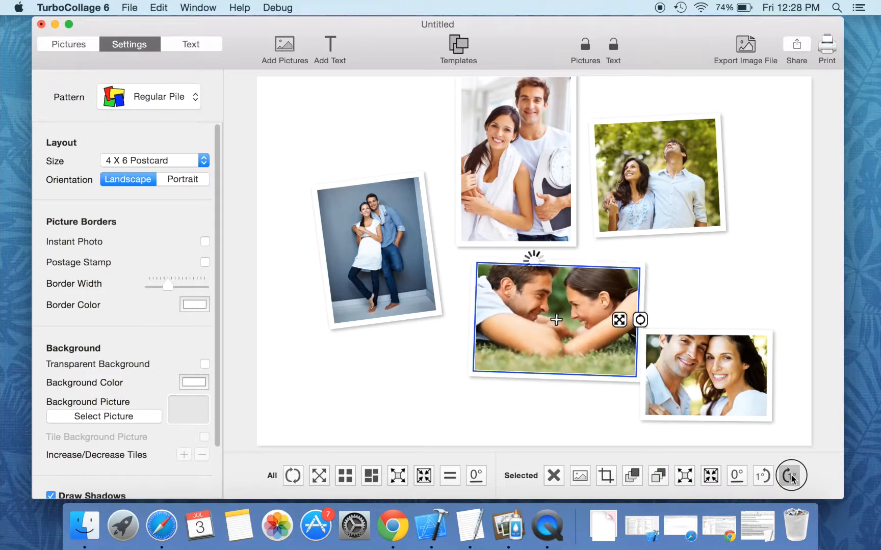
pyautogui.click(788, 476)
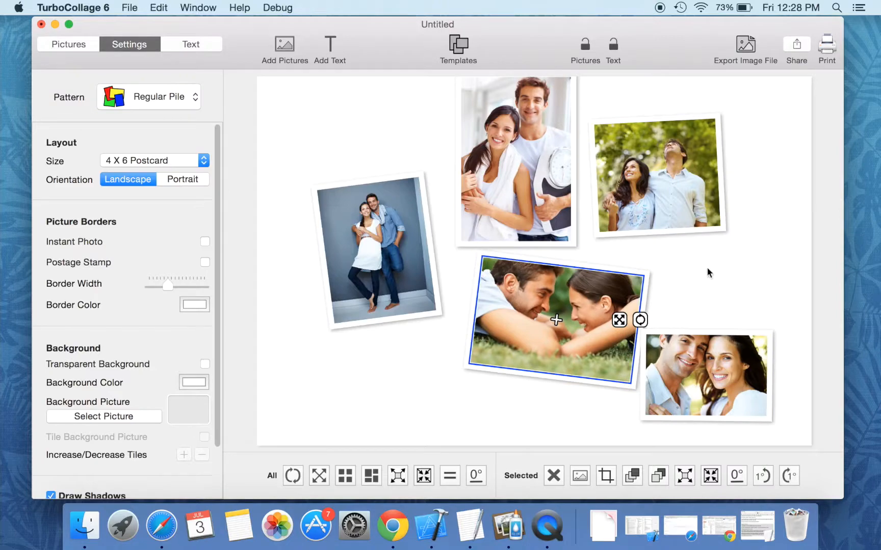
pyautogui.moveTo(707, 274)
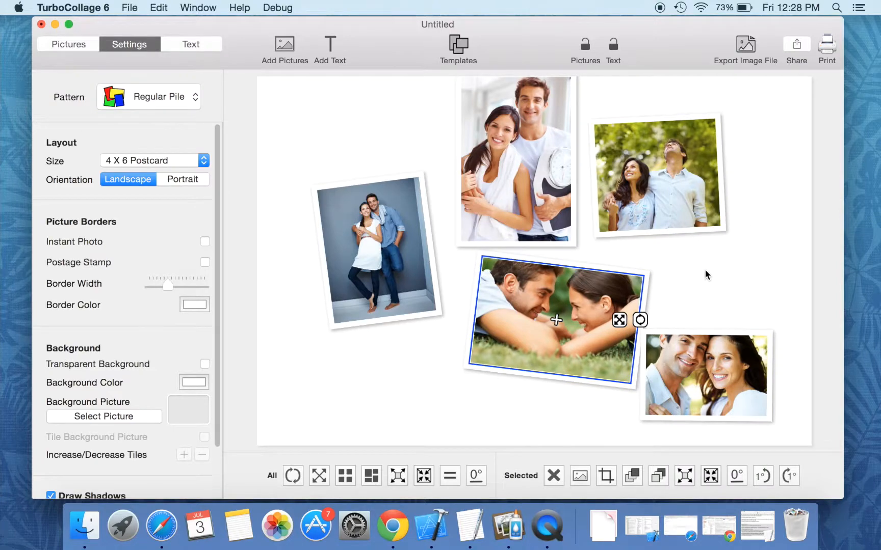